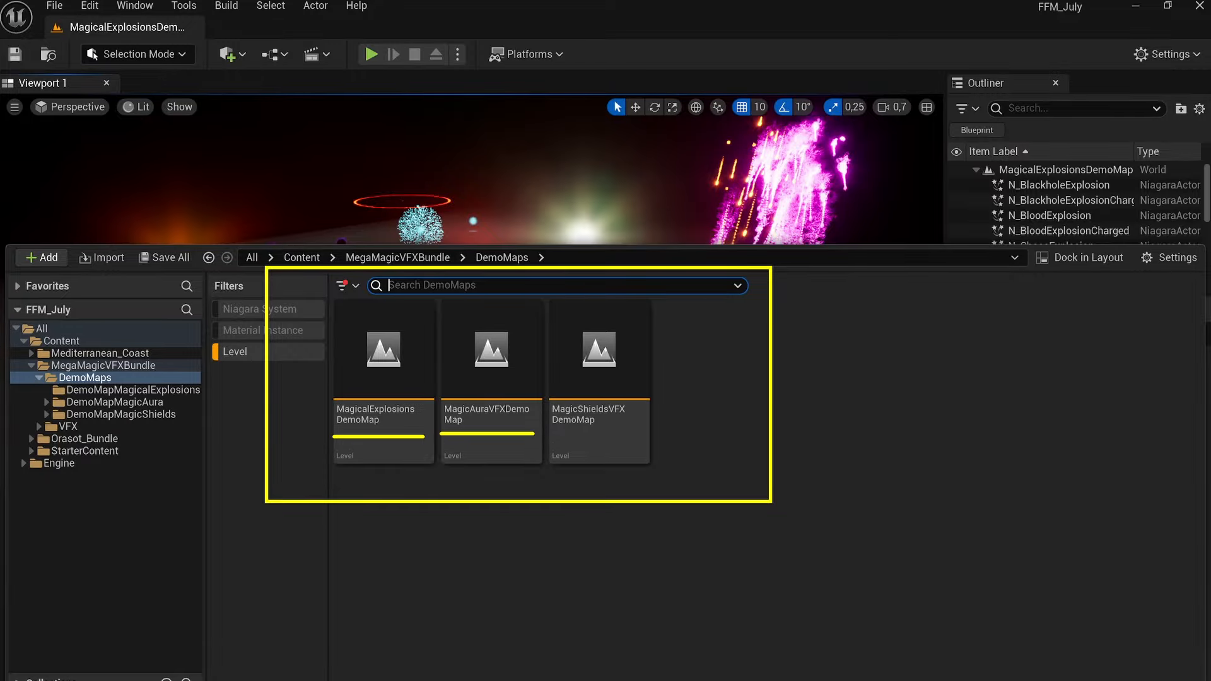
Step: Load a magic VFX demo level from the MegaMagicVFXBundle DemoMaps folder
double_click(490, 349)
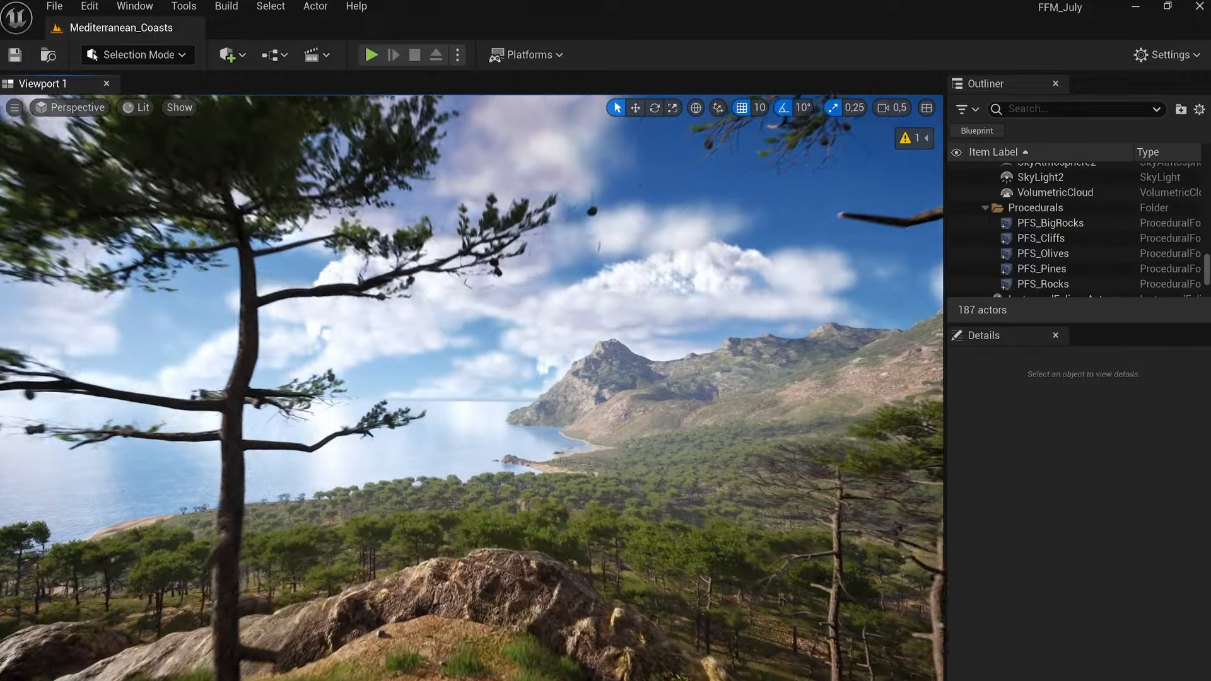
Step: Bring up the PFS_Pines procedural foliage spawner from the Outliner's Procedurals folder
double_click(1042, 268)
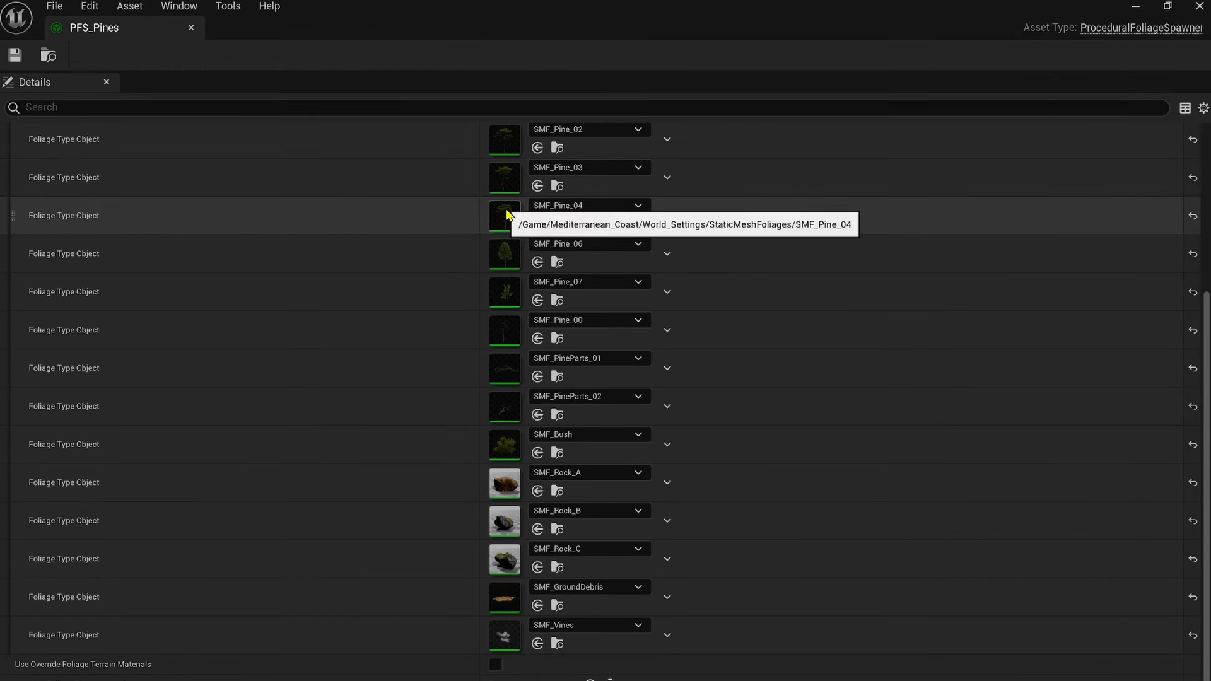